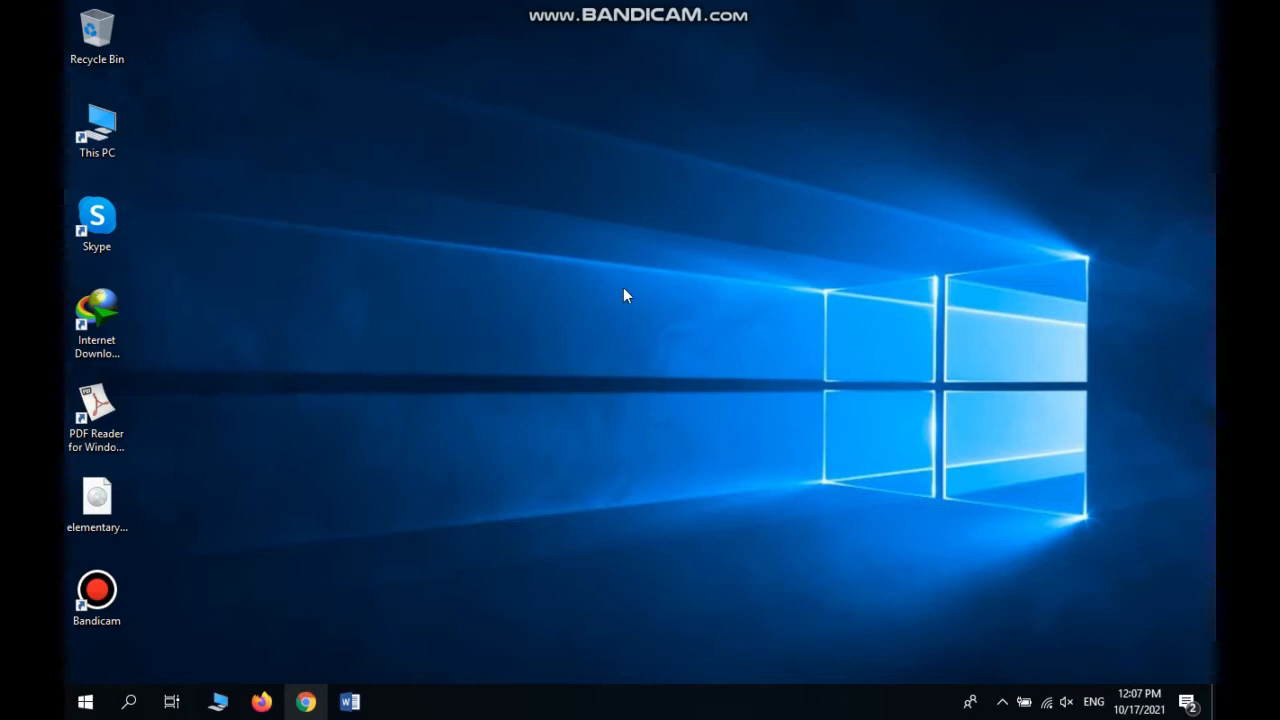
# Step: Launch Chrome and search Google for 'unetbootin'
pyautogui.click(305, 701)
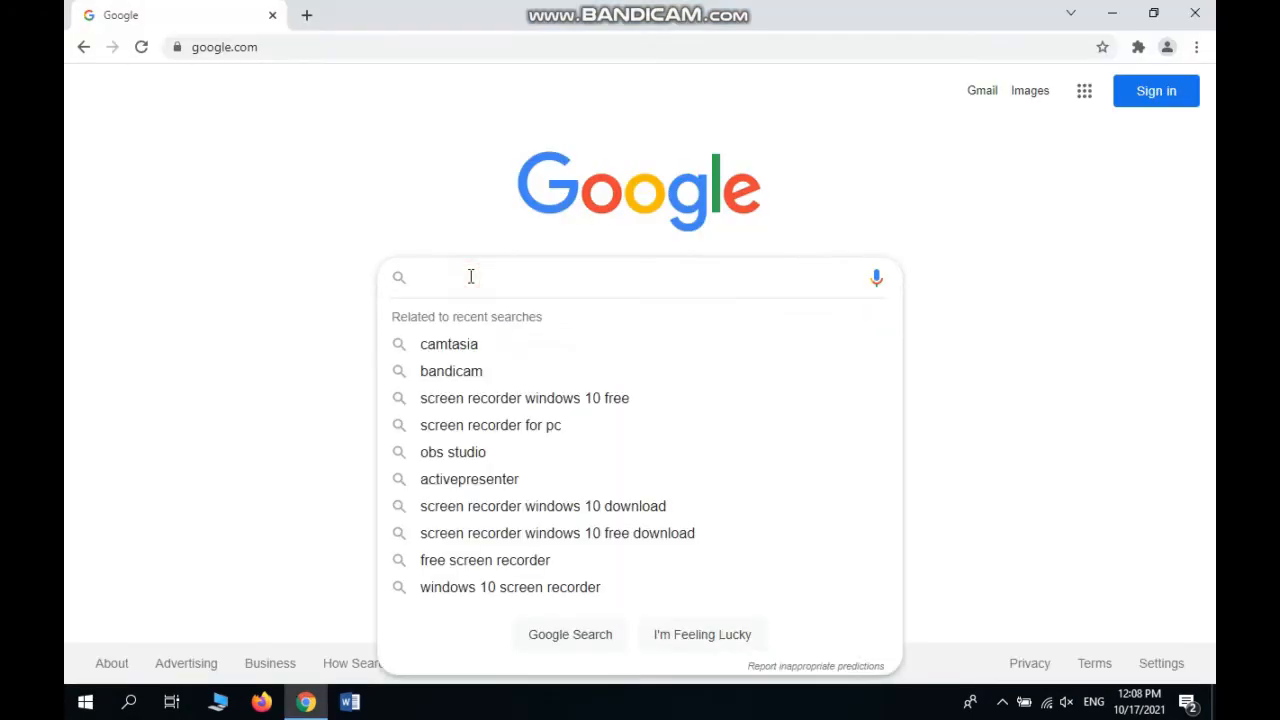
pyautogui.moveTo(298, 394)
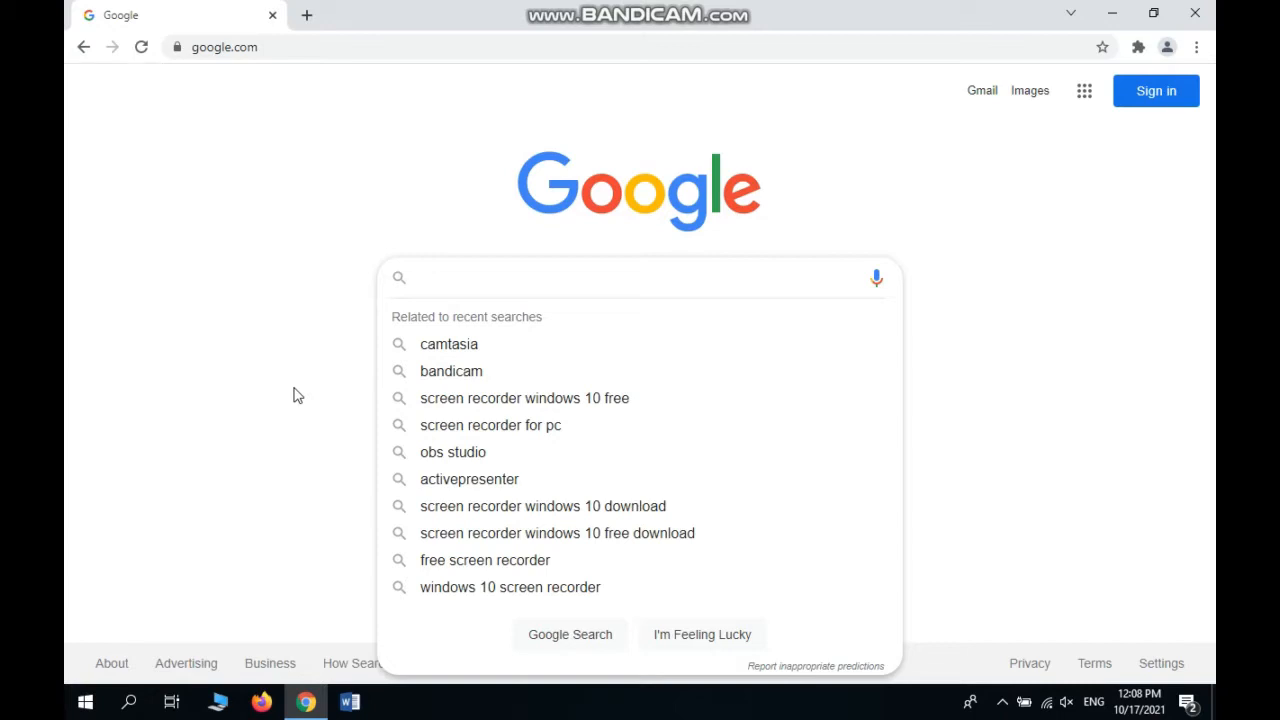
pyautogui.write('unetbootin')
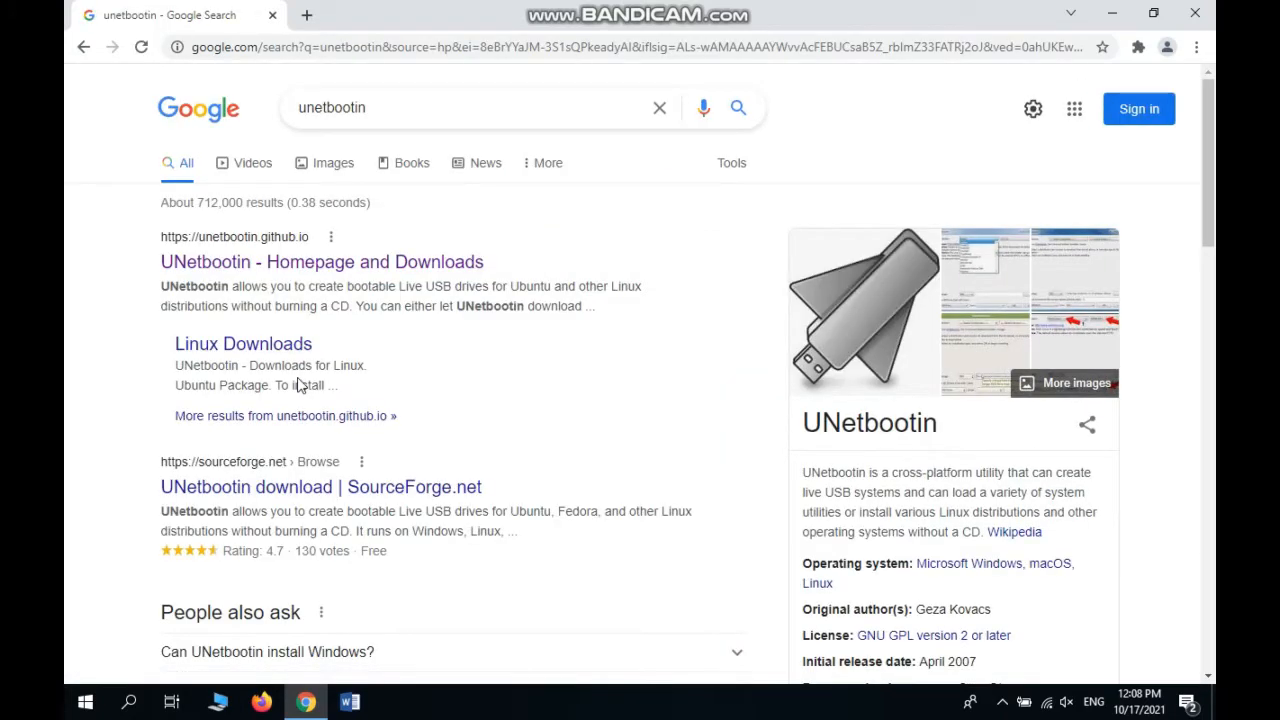
# Step: Open the UNetbootin homepage result and download the Windows installer
pyautogui.click(321, 261)
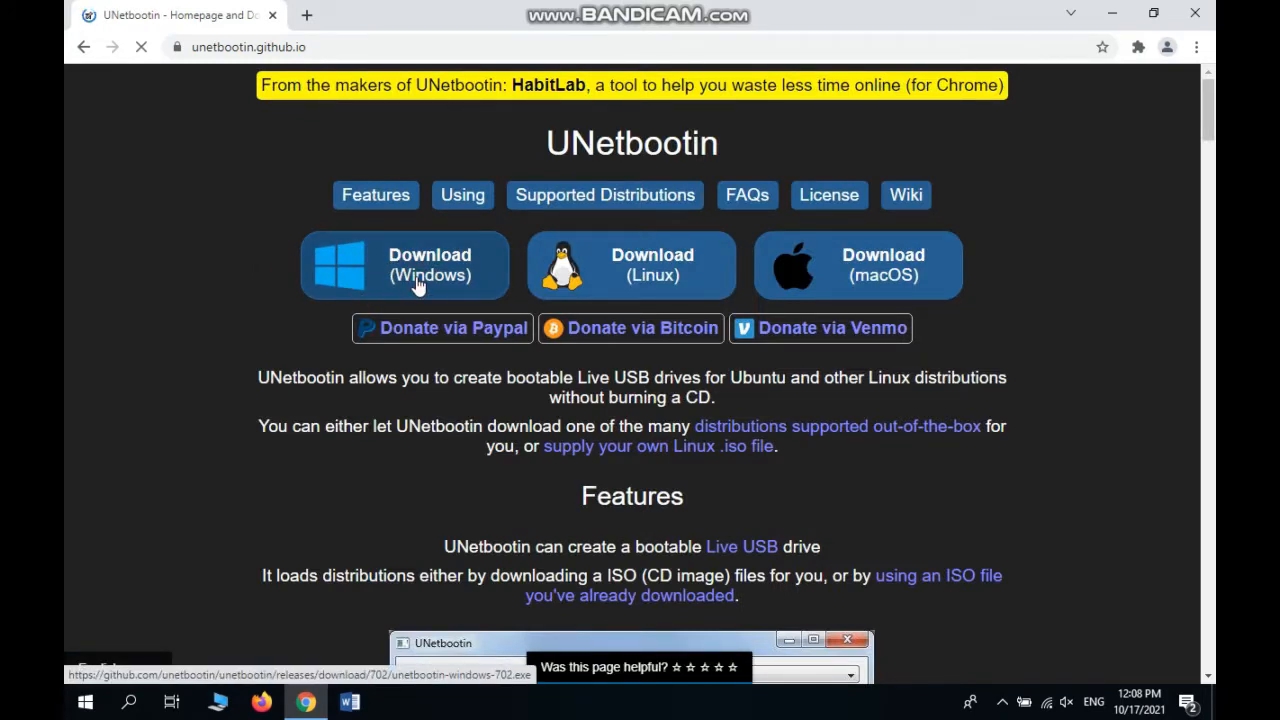
pyautogui.click(405, 265)
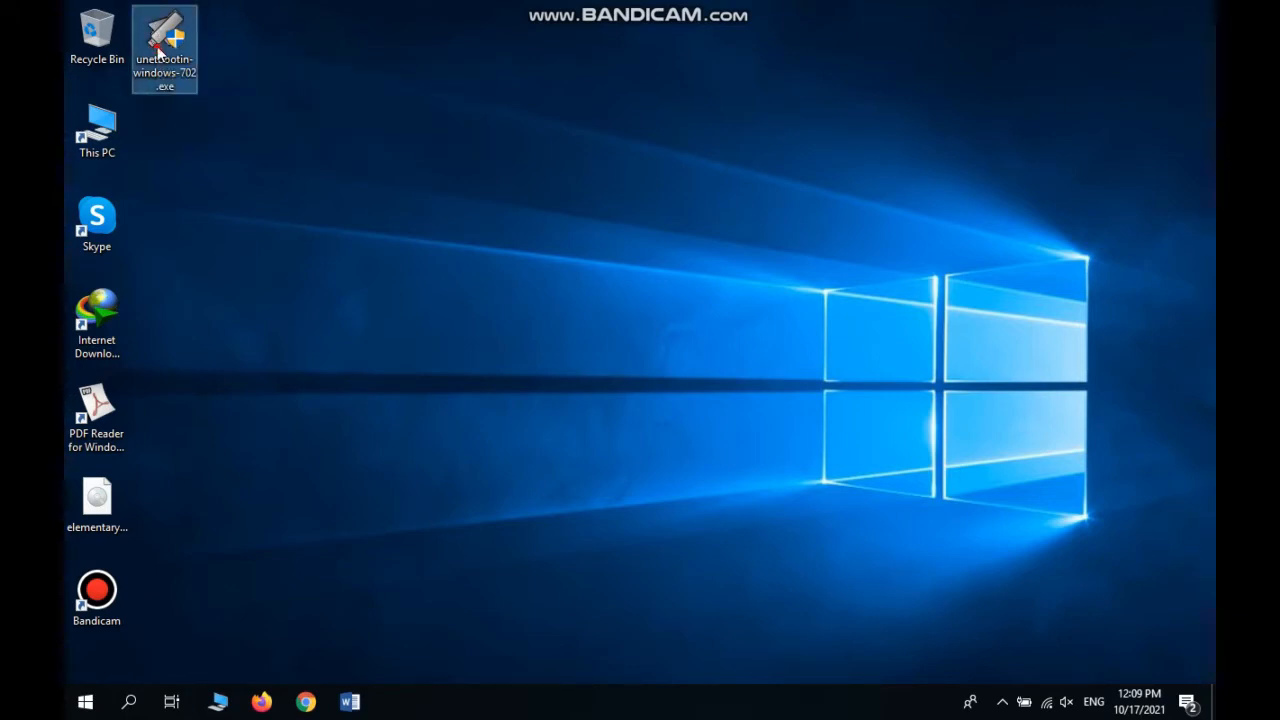
pyautogui.moveTo(165, 45)
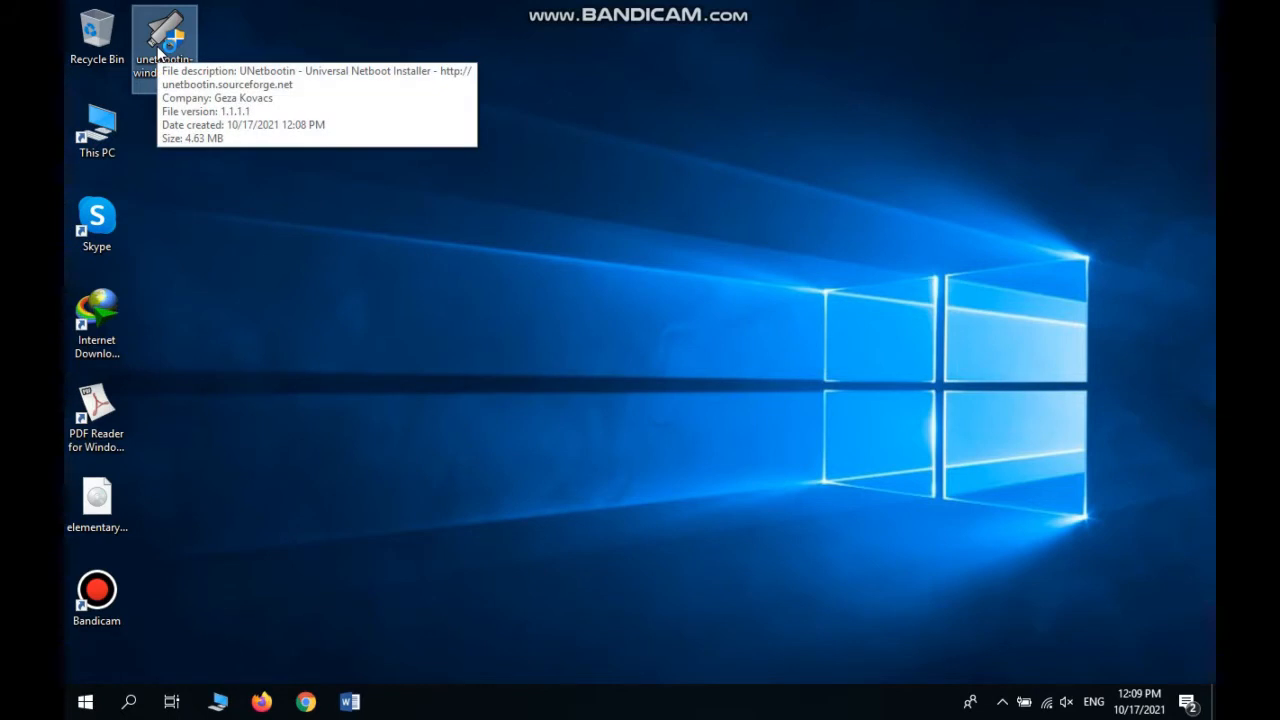
# Step: Launch unetbootin-windows-702.exe and choose Diskimage with ISO as the image type
pyautogui.doubleClick(164, 35)
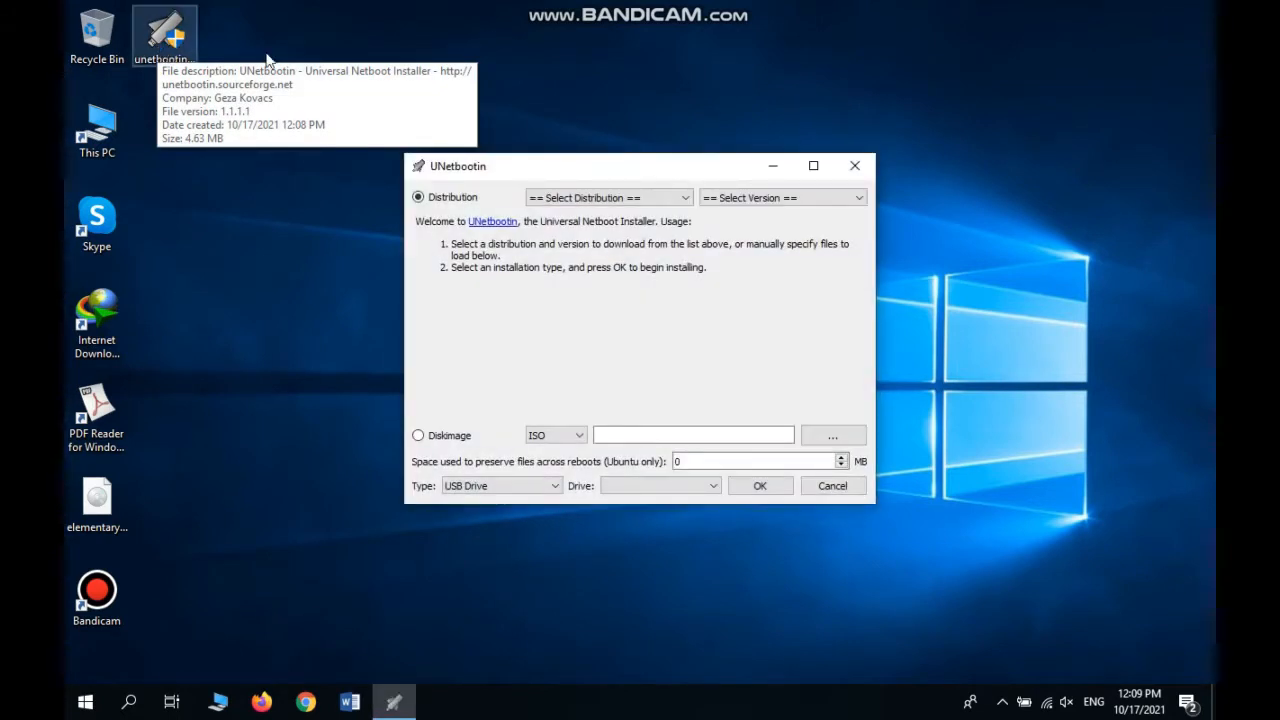
pyautogui.click(418, 435)
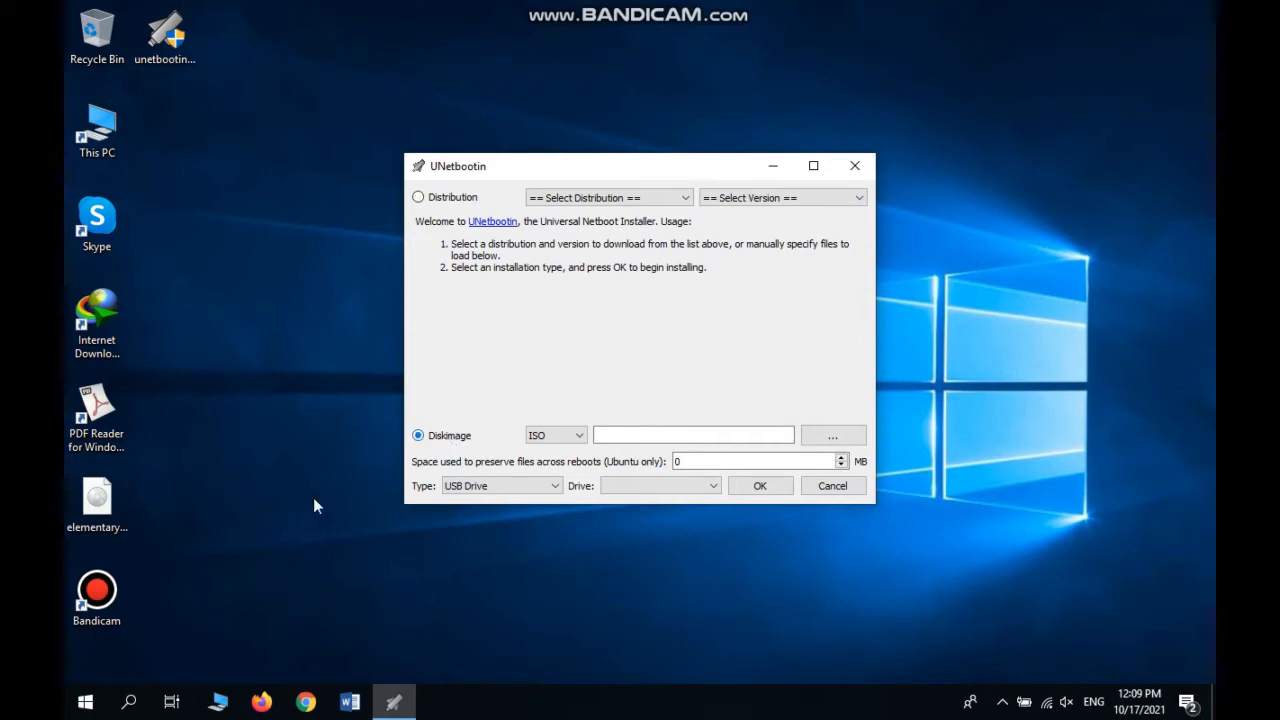
pyautogui.click(97, 497)
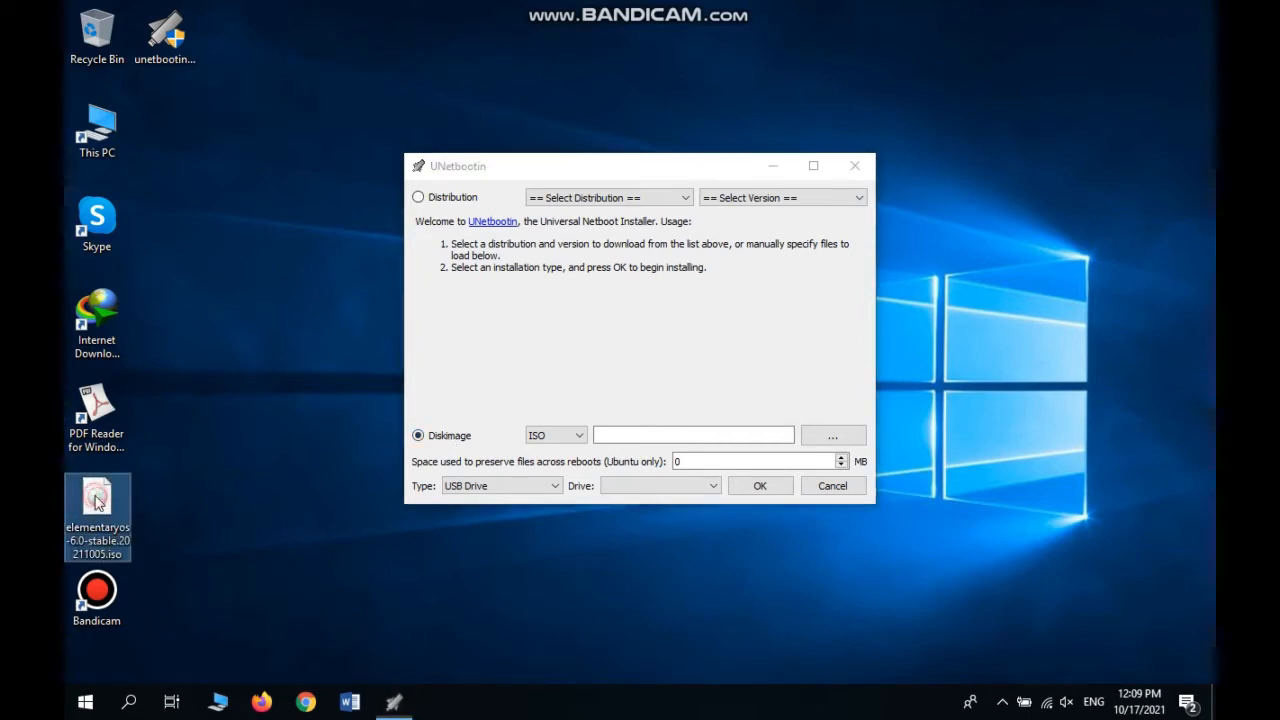
pyautogui.moveTo(95, 570)
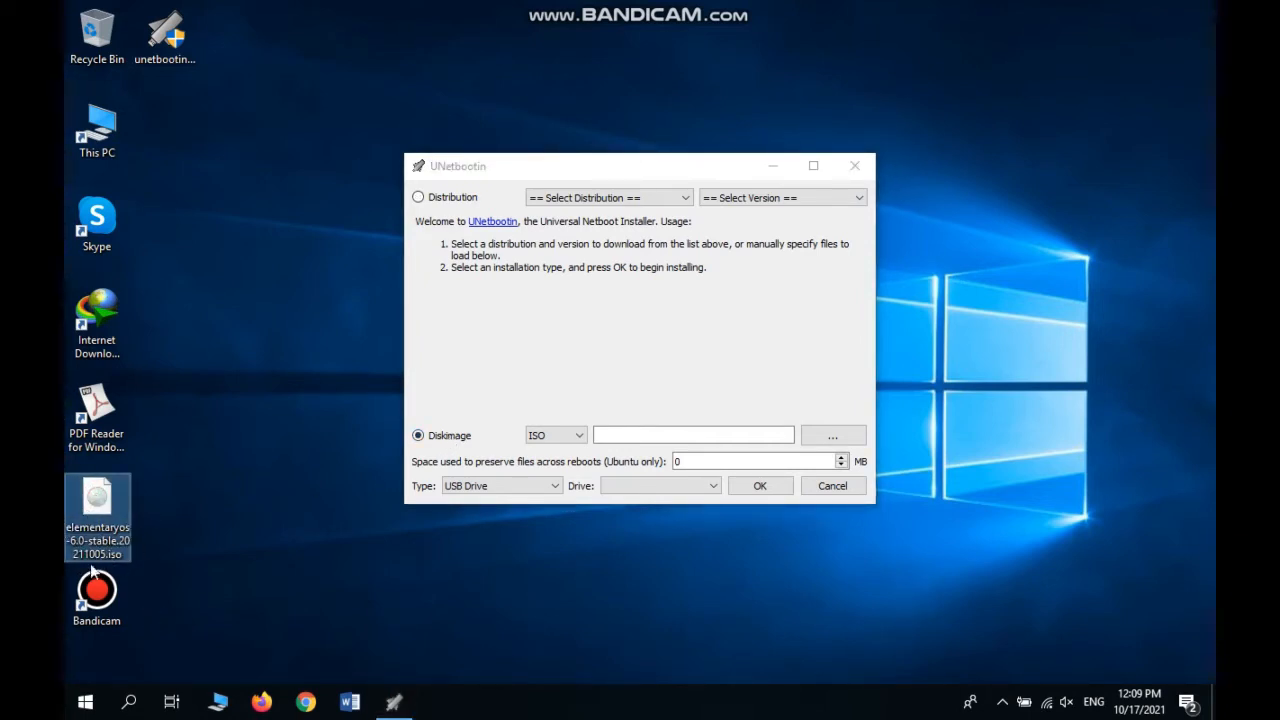
pyautogui.moveTo(120, 525)
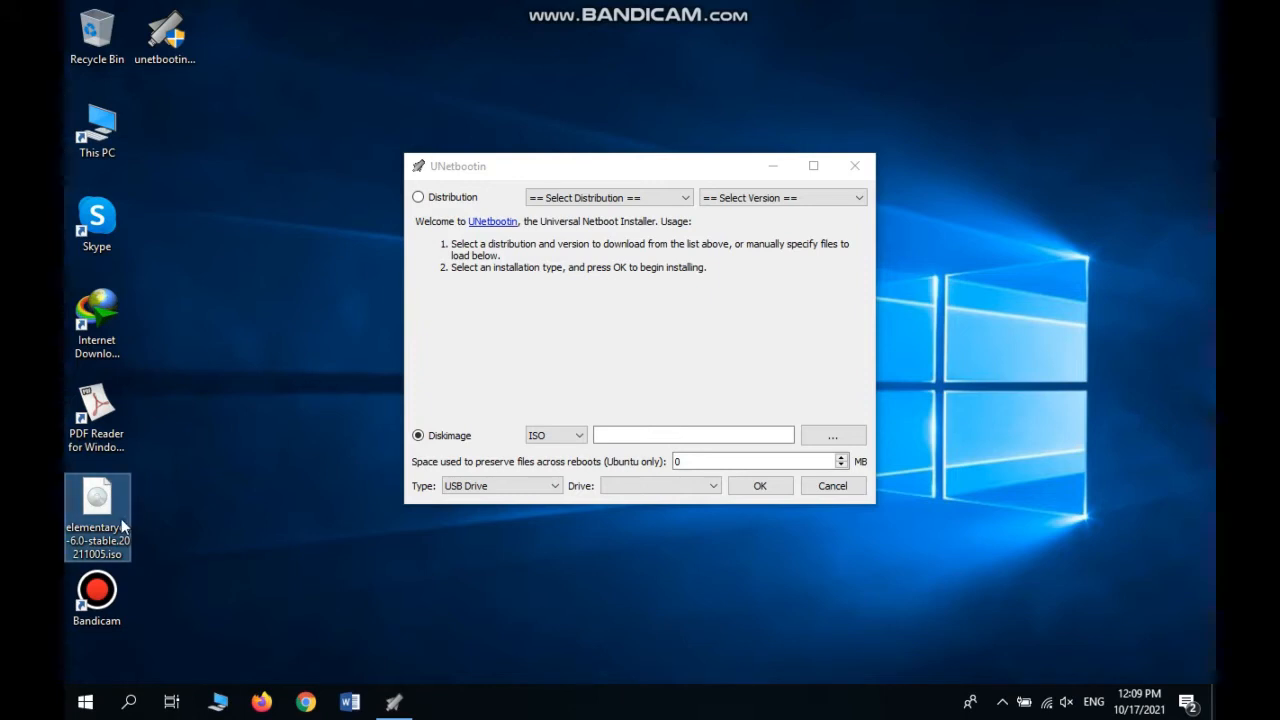
pyautogui.click(555, 435)
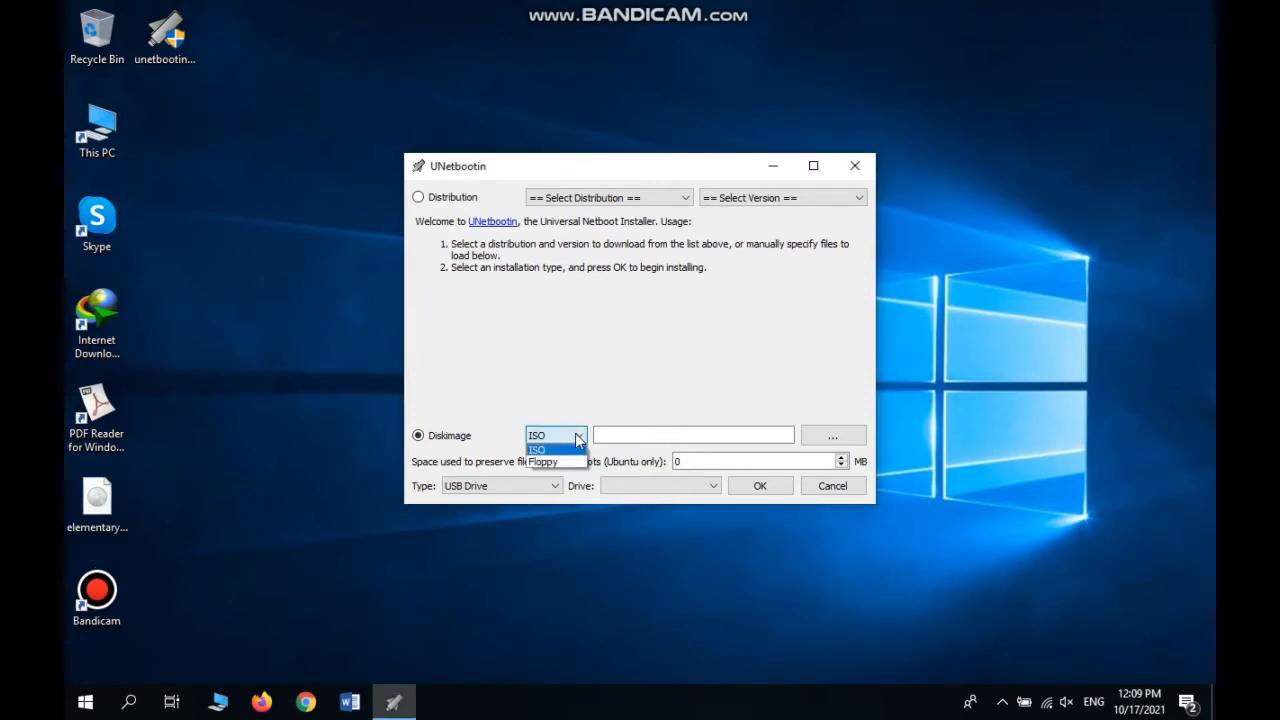
pyautogui.click(555, 435)
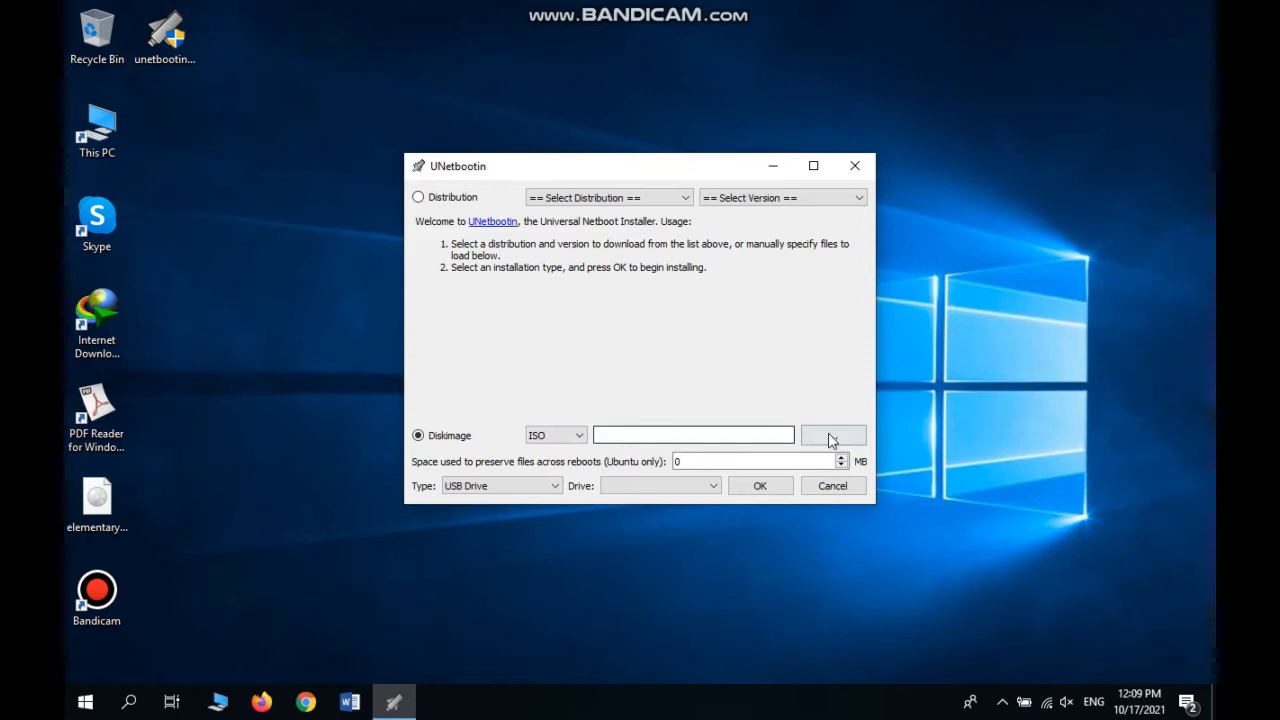
# Step: Load elementaryos-6.0-stable.20211005.iso from the Desktop as the disk image
pyautogui.click(833, 435)
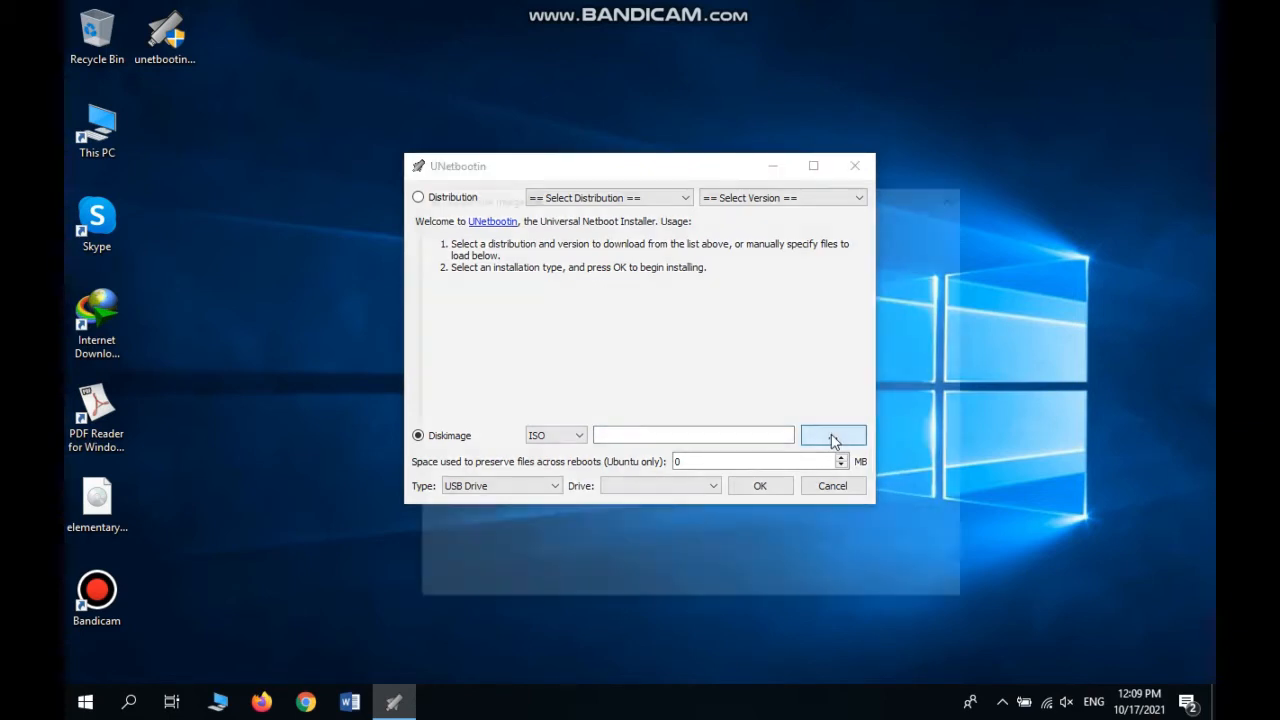
pyautogui.click(833, 434)
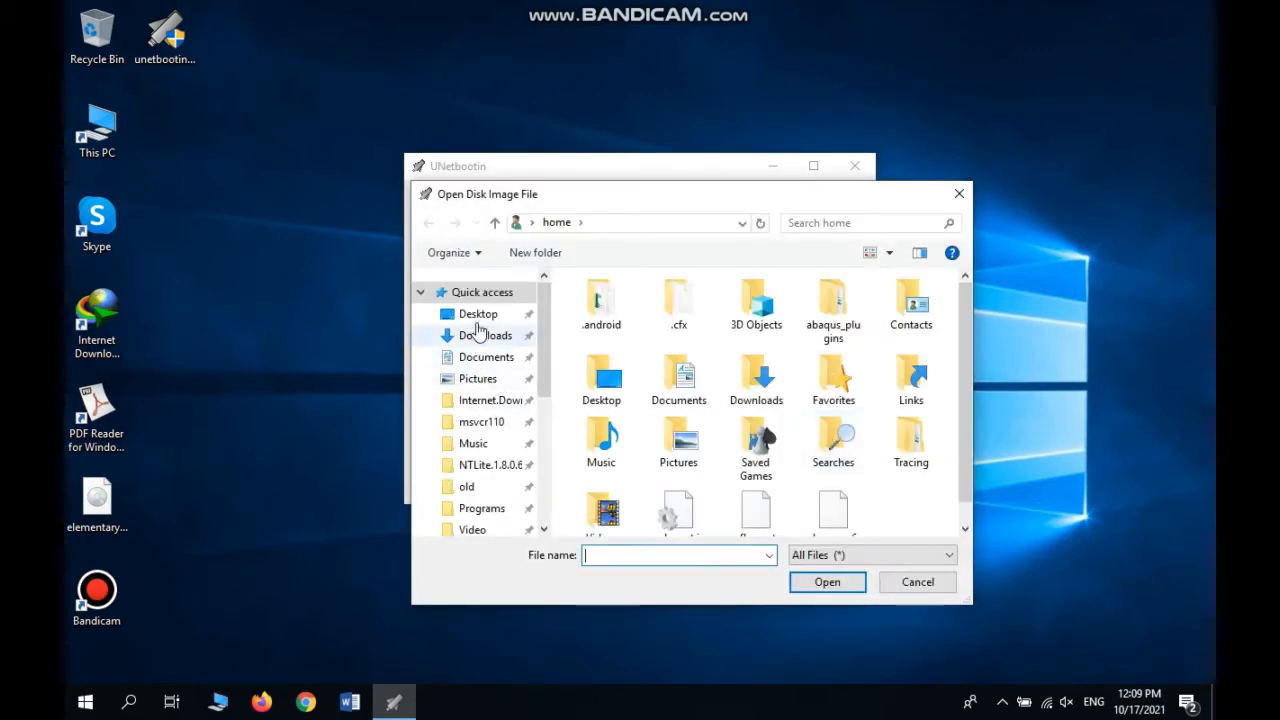
pyautogui.click(478, 313)
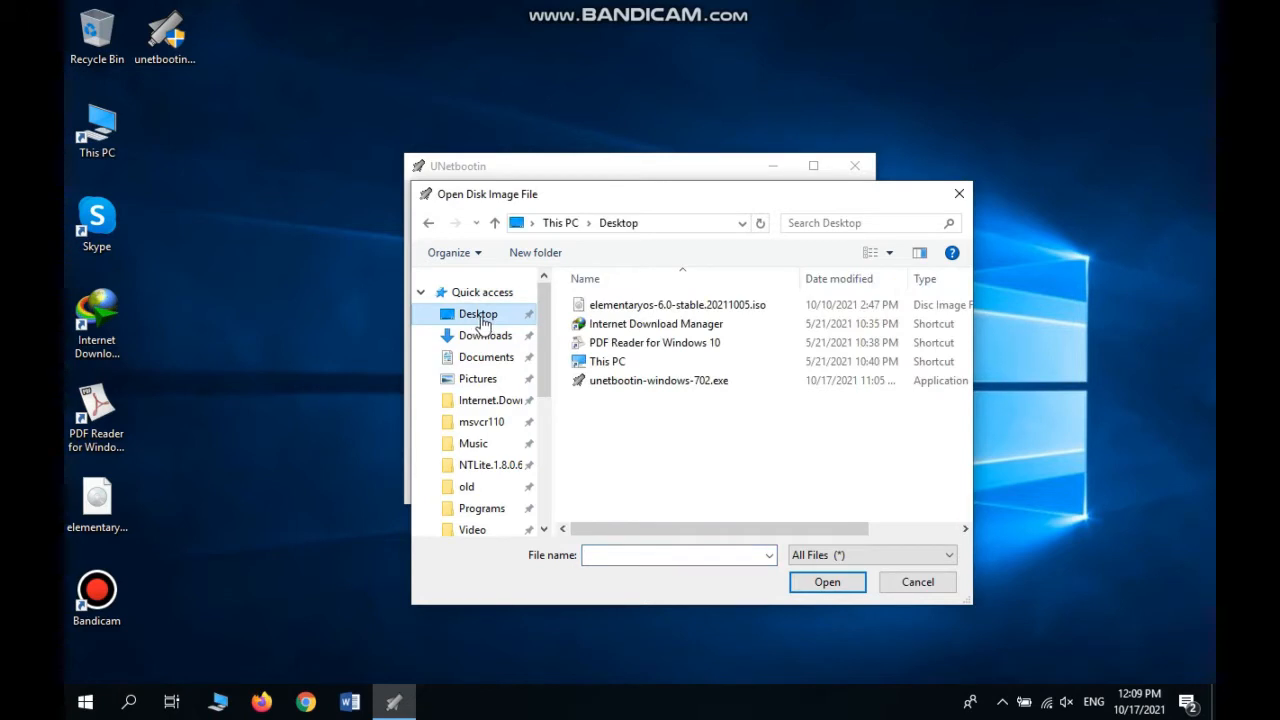
pyautogui.click(678, 304)
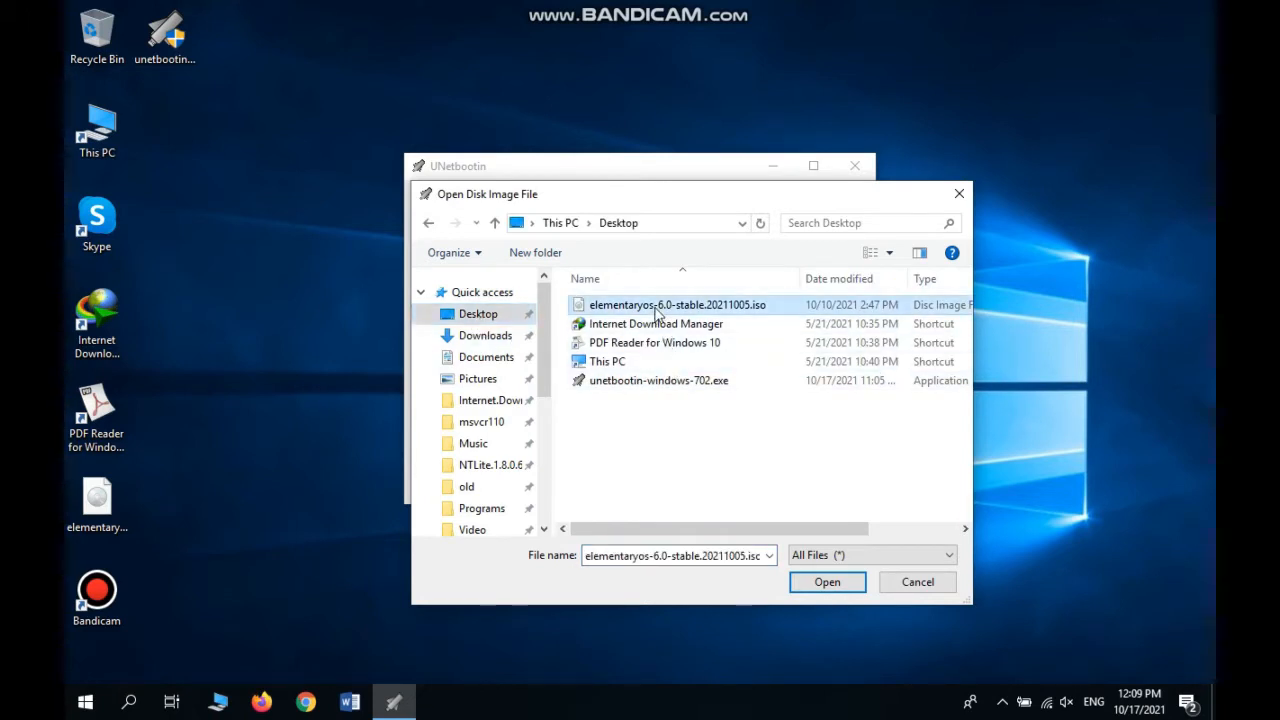
pyautogui.click(827, 582)
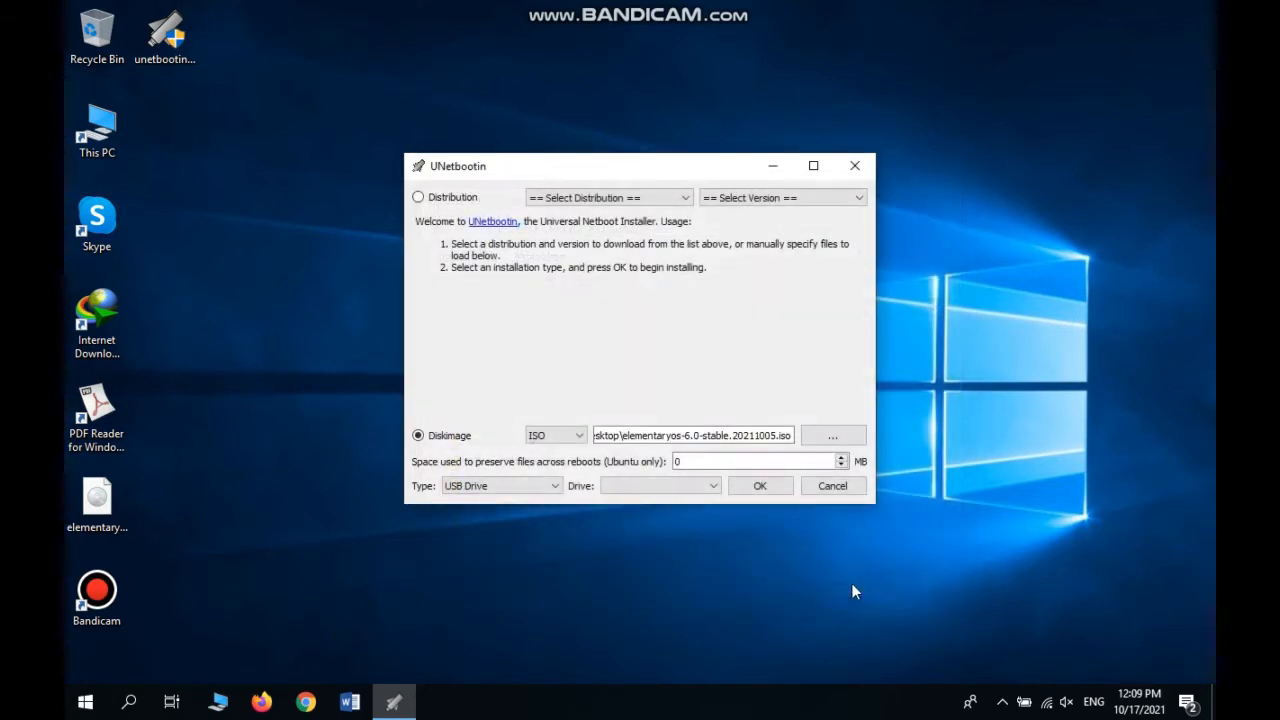
pyautogui.moveTo(620, 502)
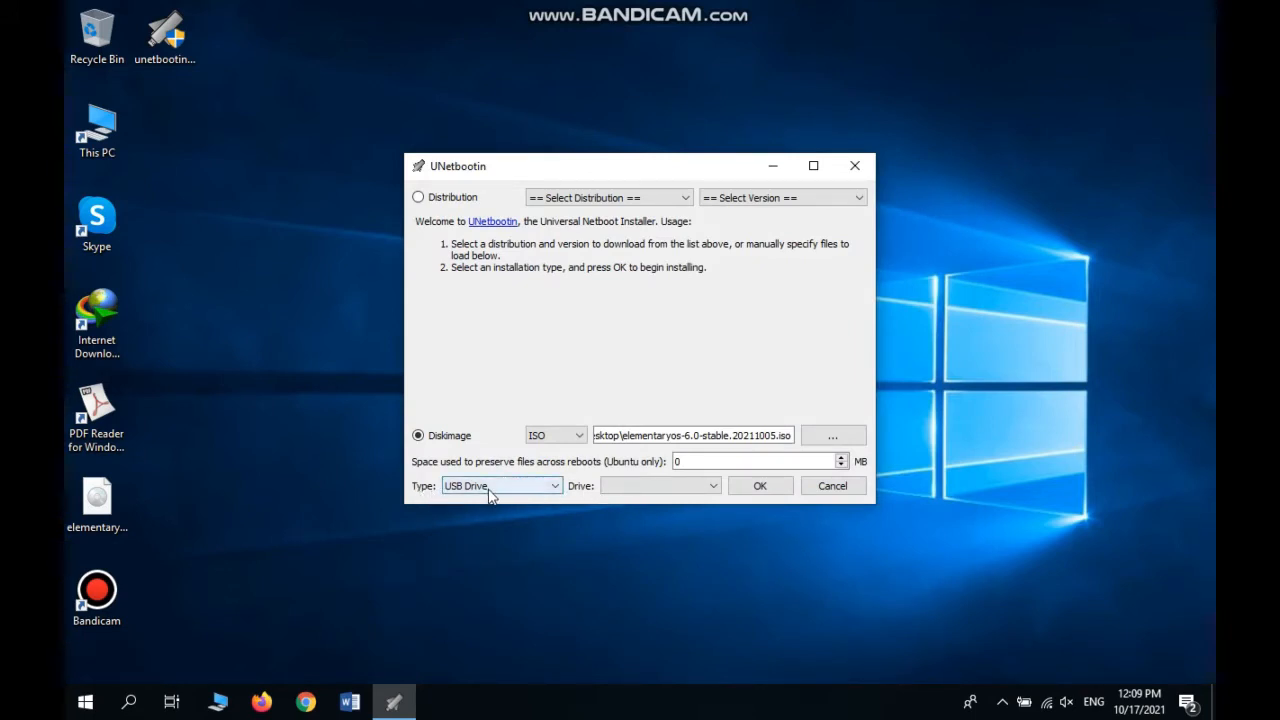
# Step: Set Type to Hard Disk with drive C:\ and start installing the ISO
pyautogui.click(500, 485)
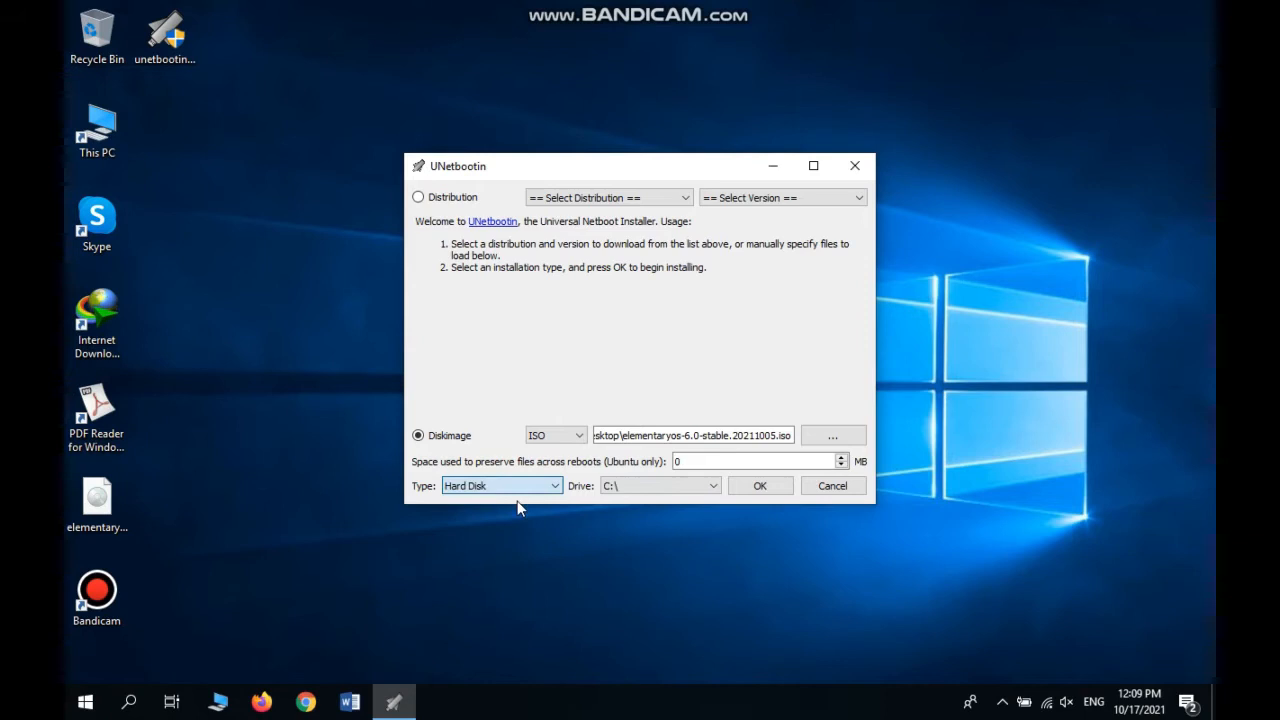
pyautogui.click(710, 485)
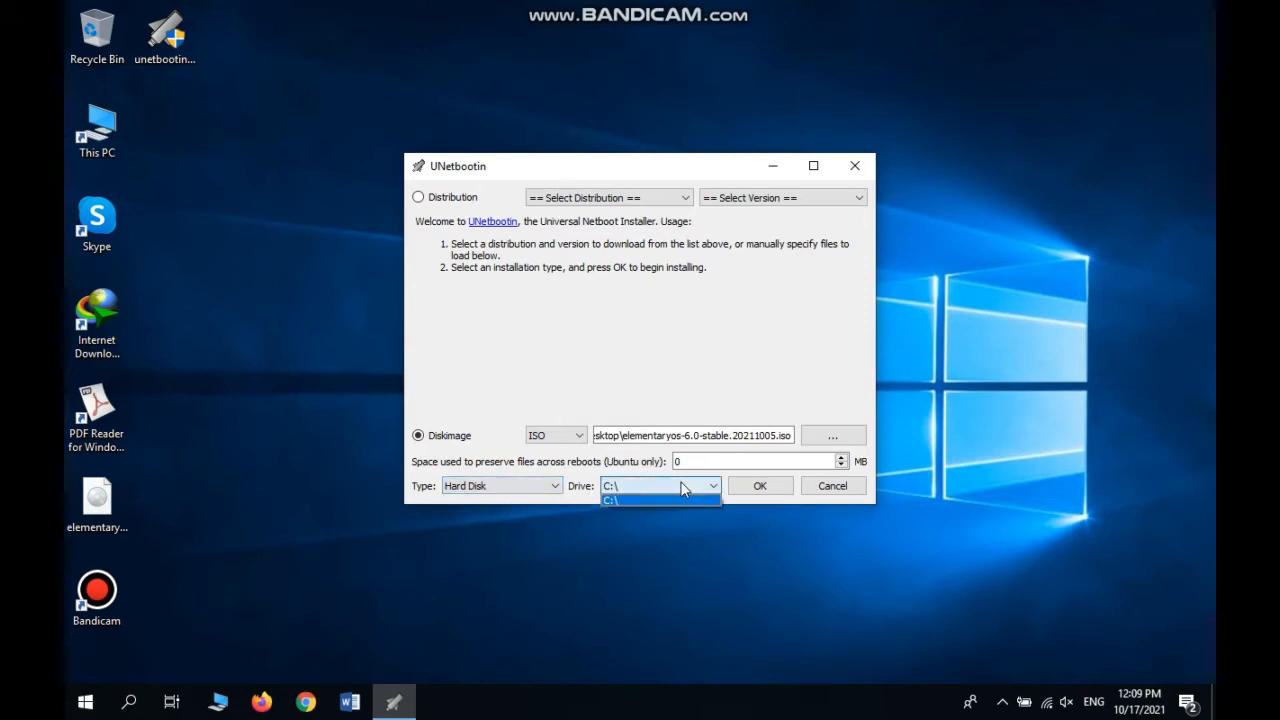
pyautogui.click(610, 499)
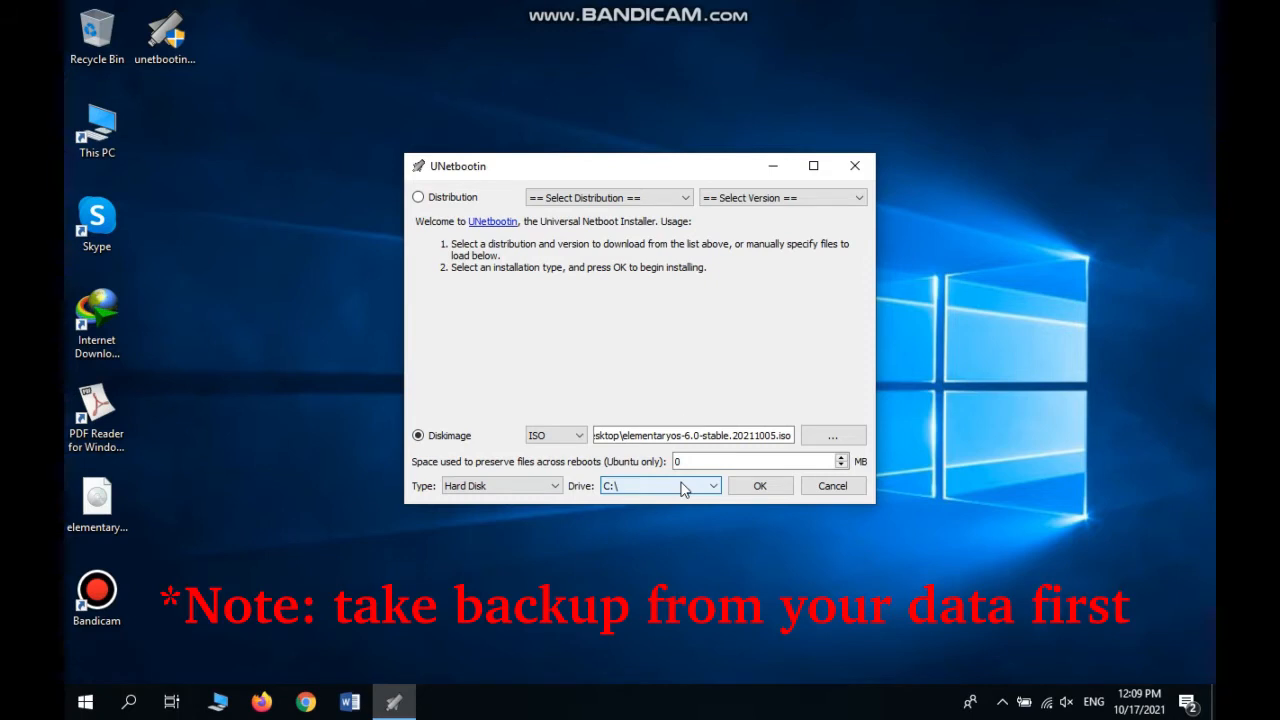
pyautogui.click(712, 485)
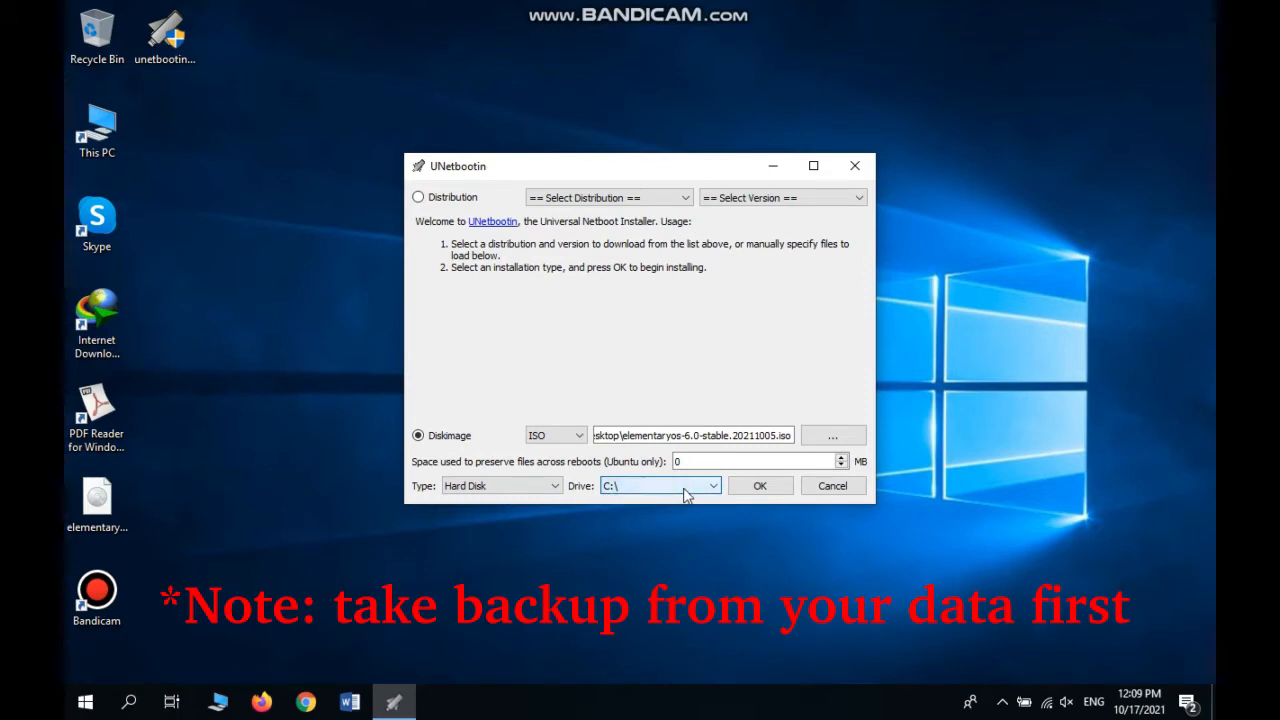
pyautogui.click(759, 485)
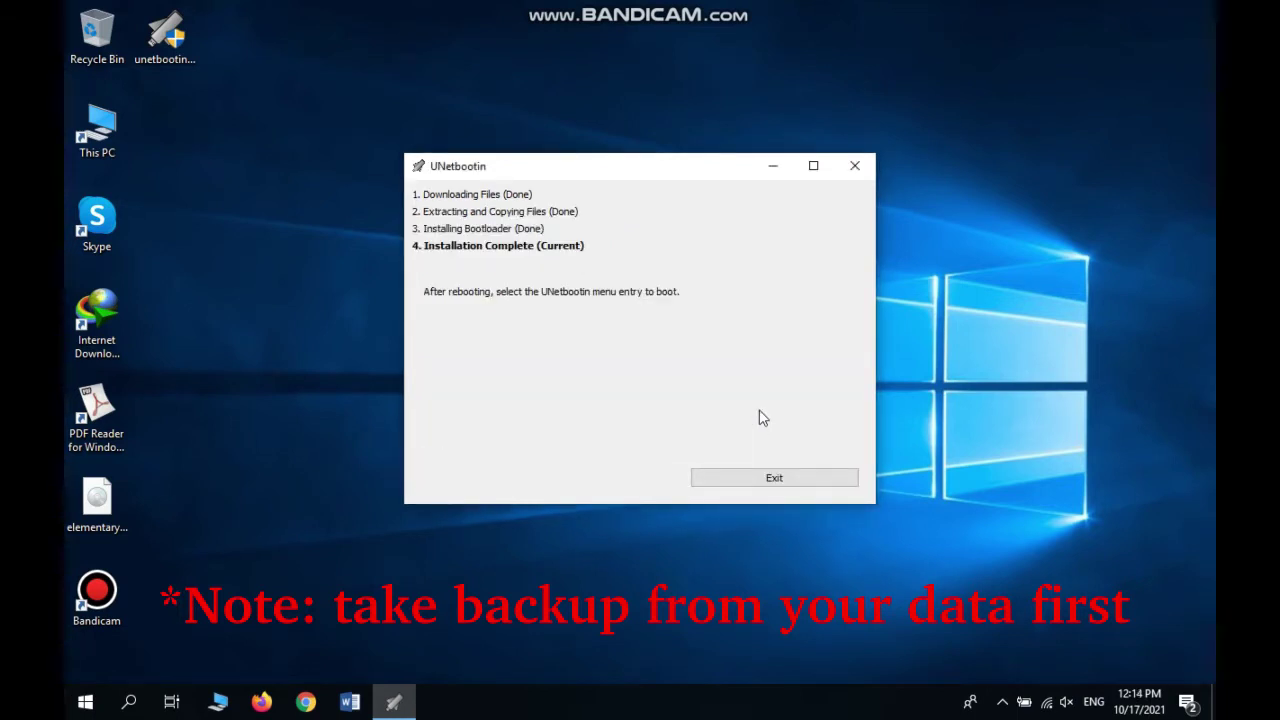
pyautogui.moveTo(565, 313)
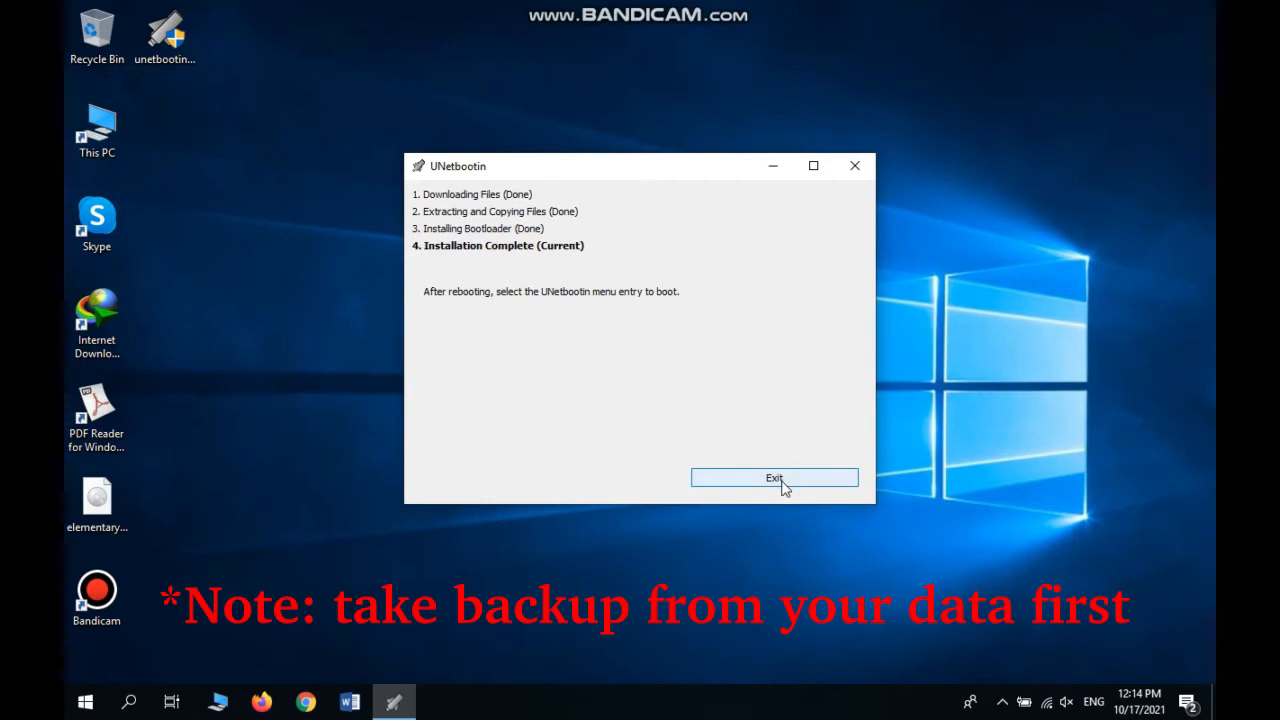
# Step: Exit UNetbootin from the Installation Complete screen
pyautogui.click(774, 478)
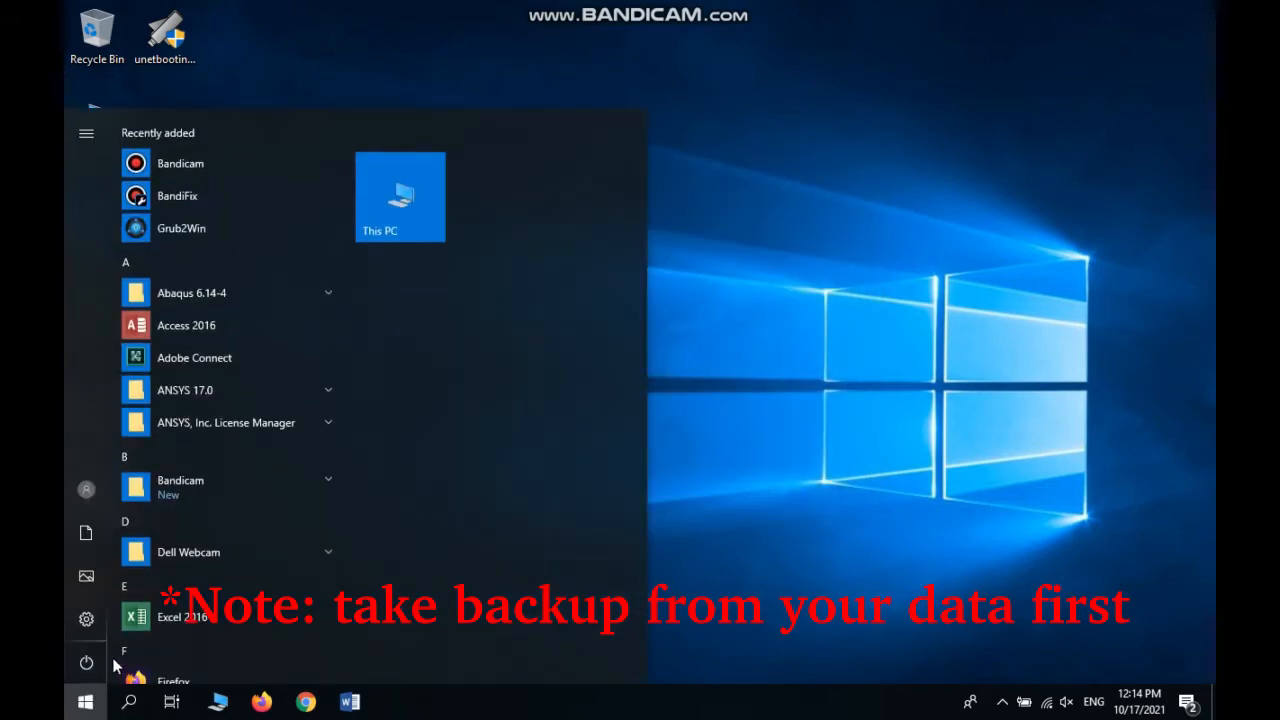
# Step: Restart Windows from the Start menu's power options
pyautogui.click(86, 662)
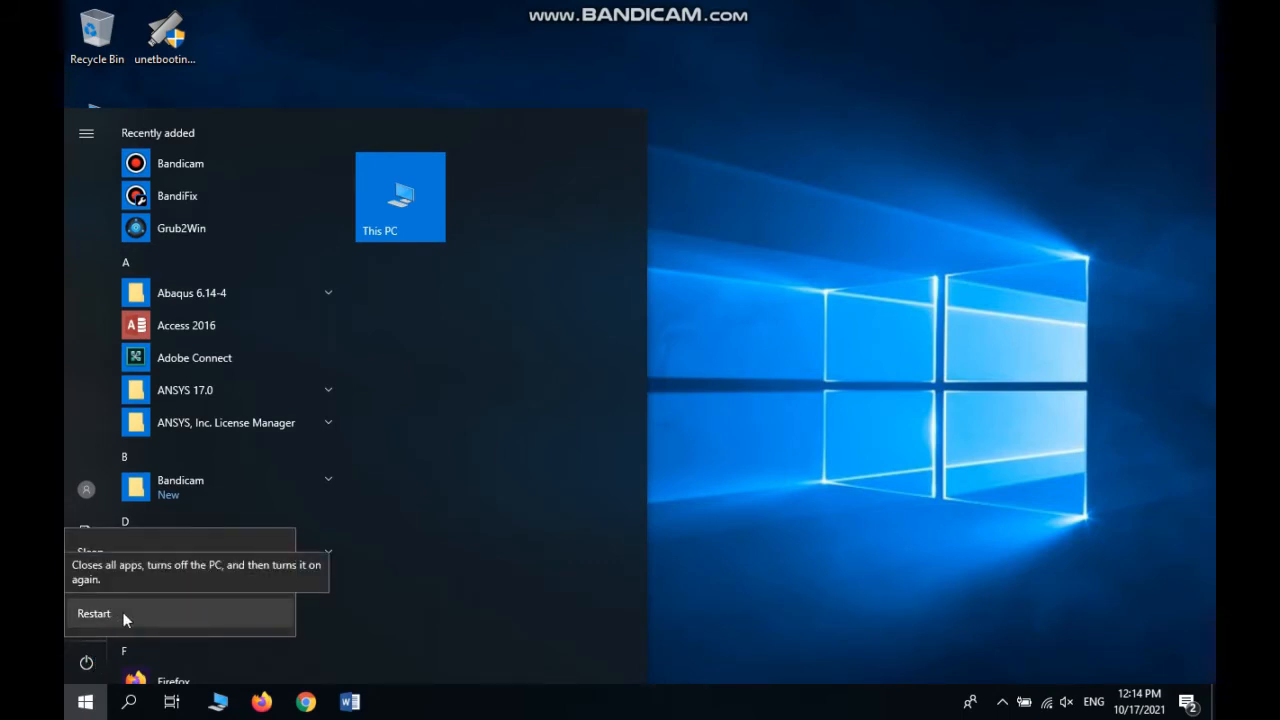
pyautogui.click(93, 613)
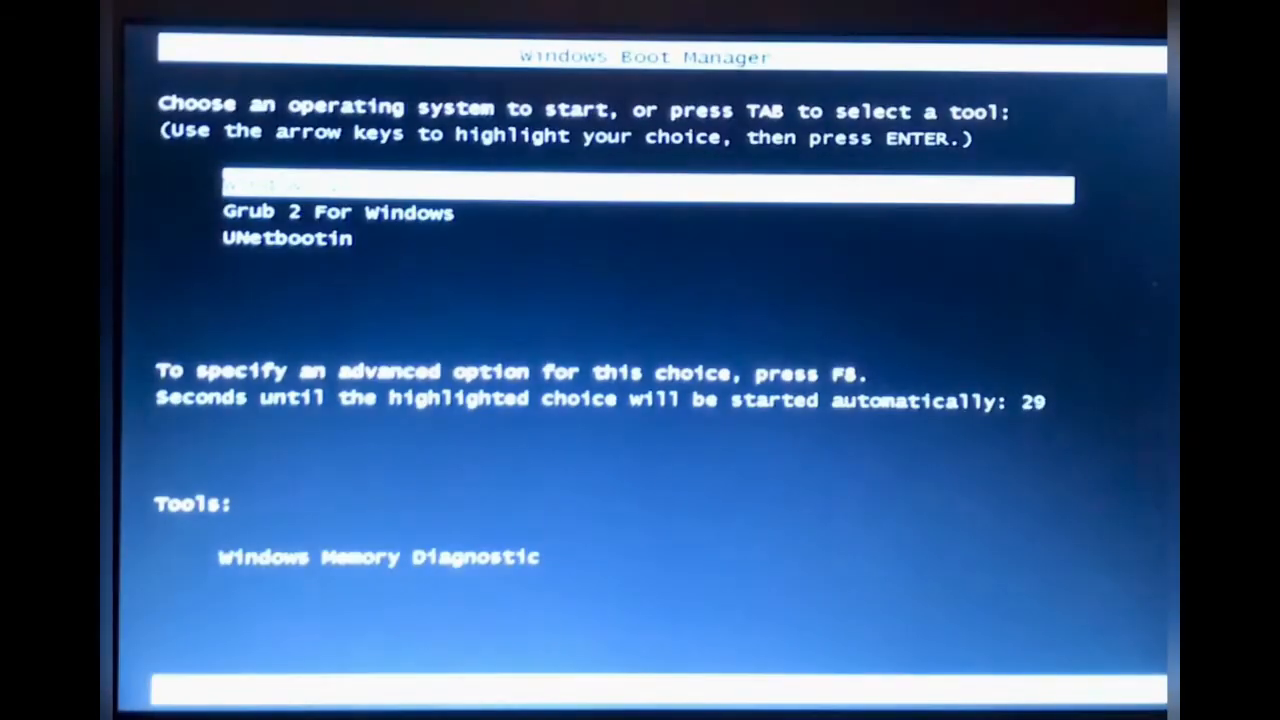
# Step: Select the UNetbootin entry in Windows Boot Manager to boot elementary OS
pyautogui.press('down')
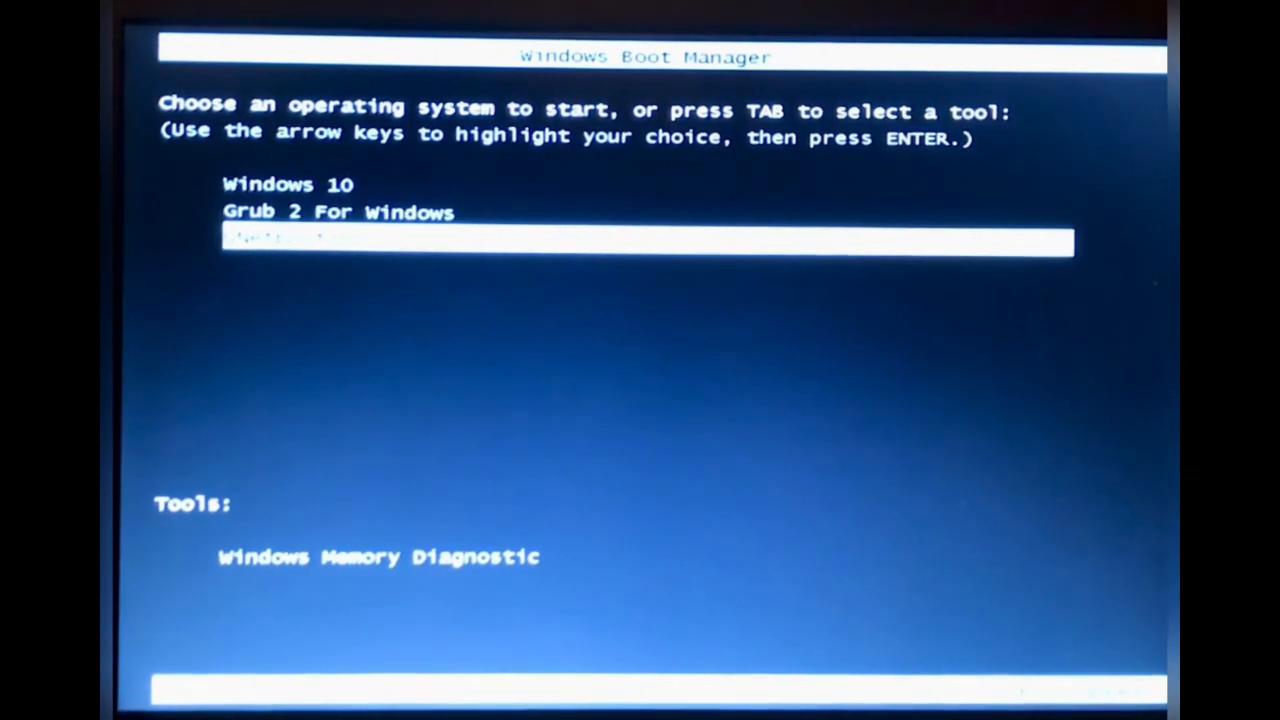
pyautogui.press('up')
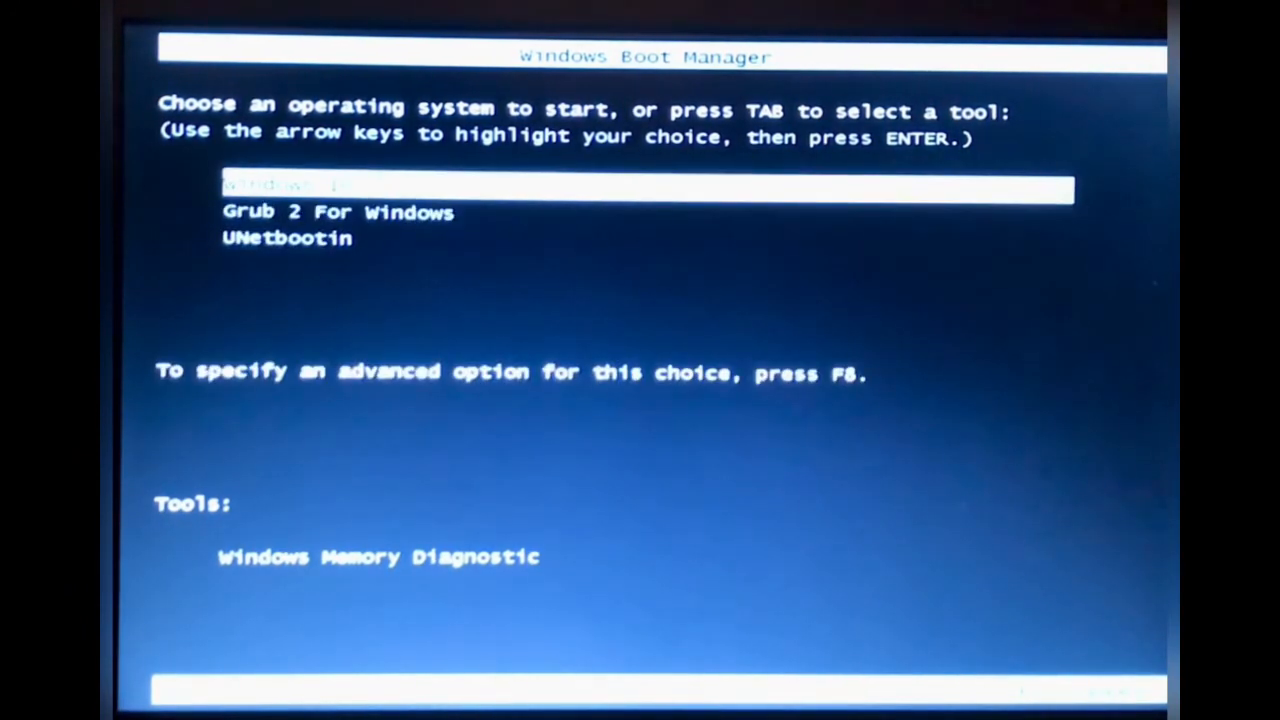
pyautogui.press('Down')
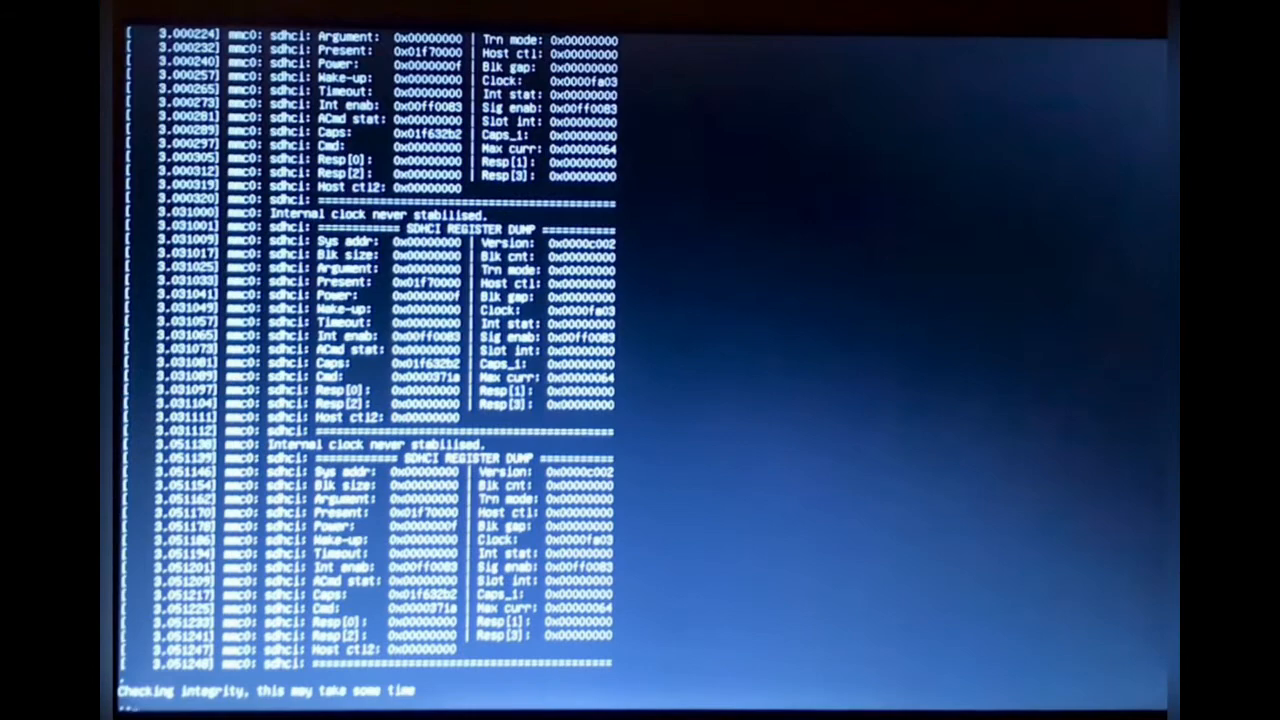
# Step: Wait for elementary OS to boot to the Select a Language screen
pyautogui.scroll(-3)
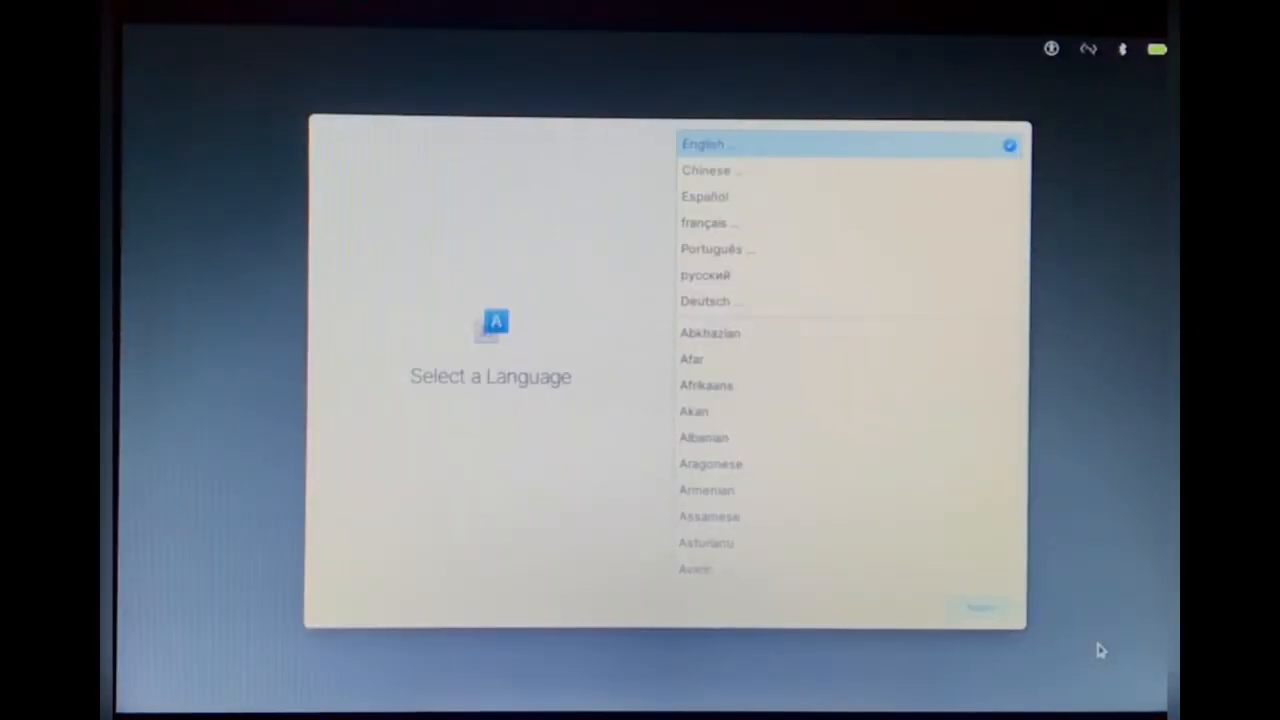
pyautogui.moveTo(1037, 549)
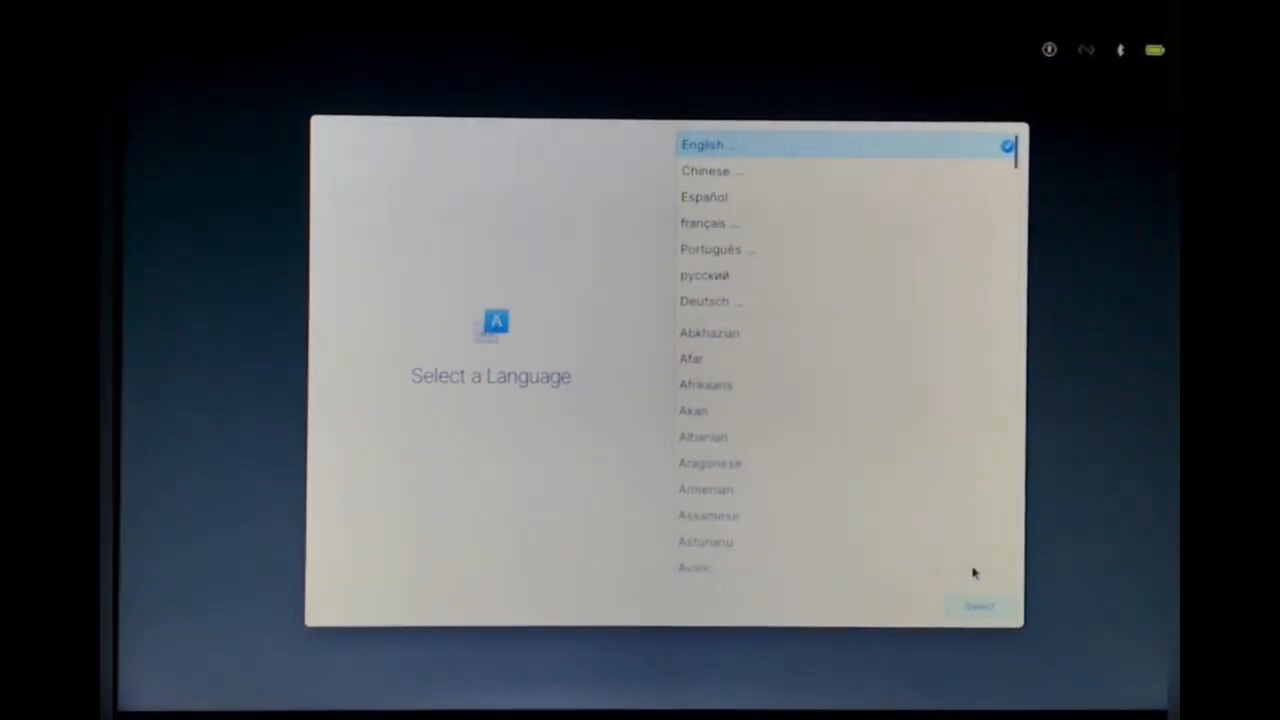
pyautogui.moveTo(963, 624)
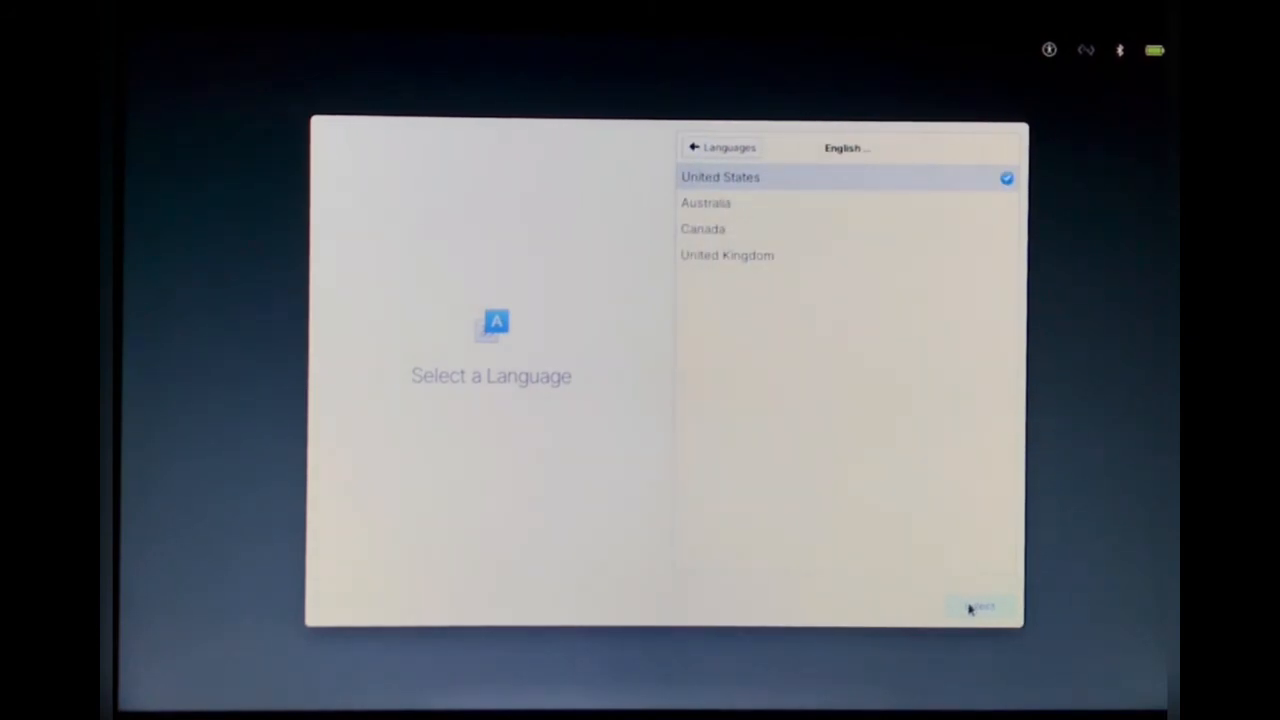
# Step: Pick English (United States) and the Default keyboard layout, then enter Try Demo Mode
pyautogui.click(980, 607)
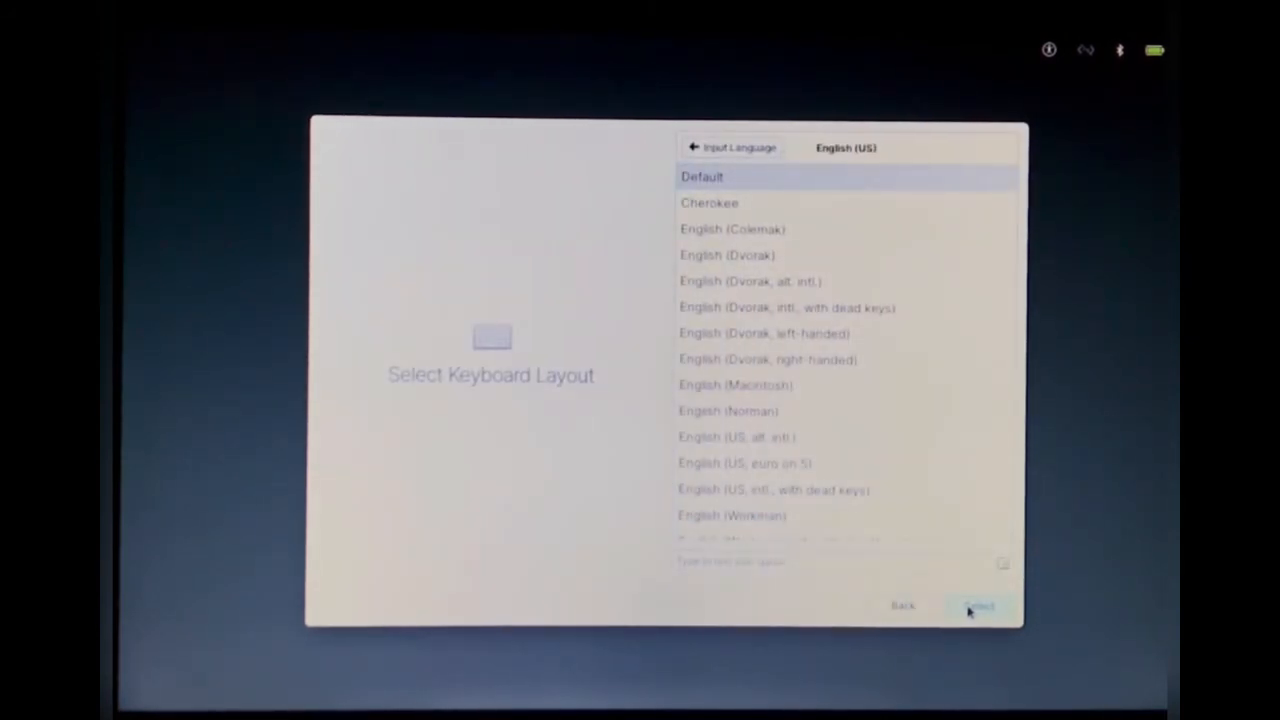
pyautogui.click(978, 606)
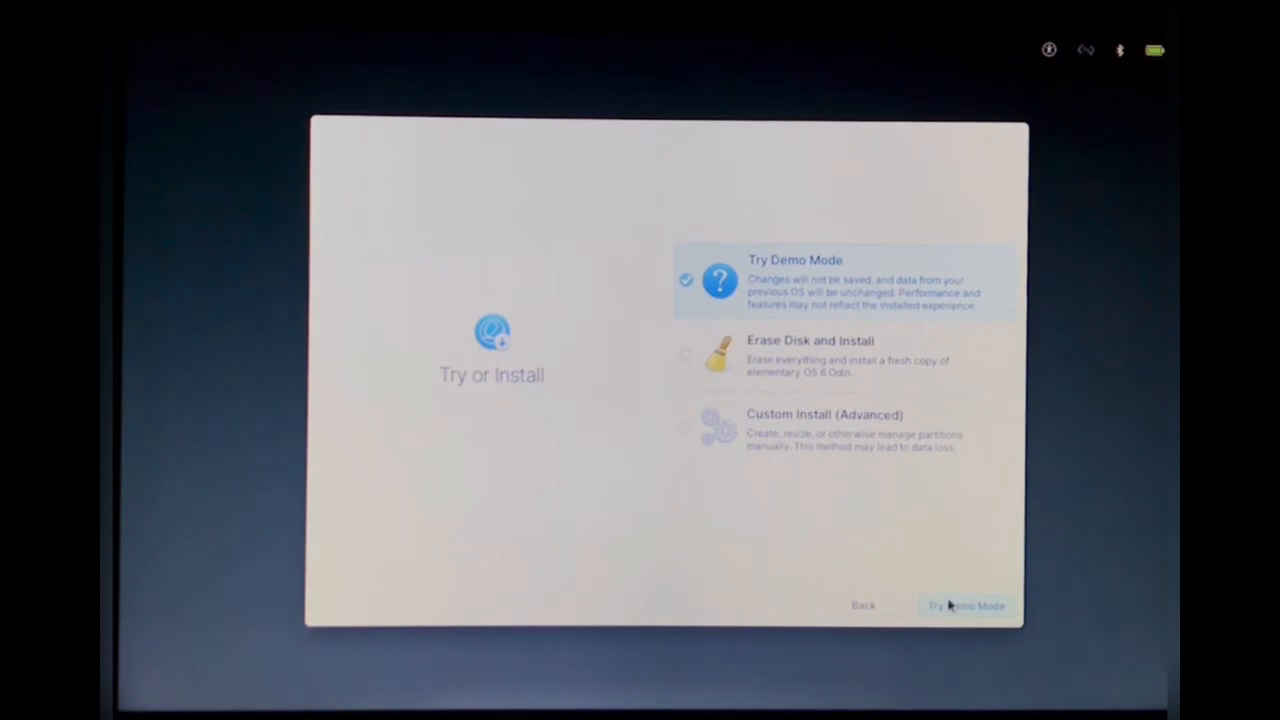
pyautogui.click(965, 605)
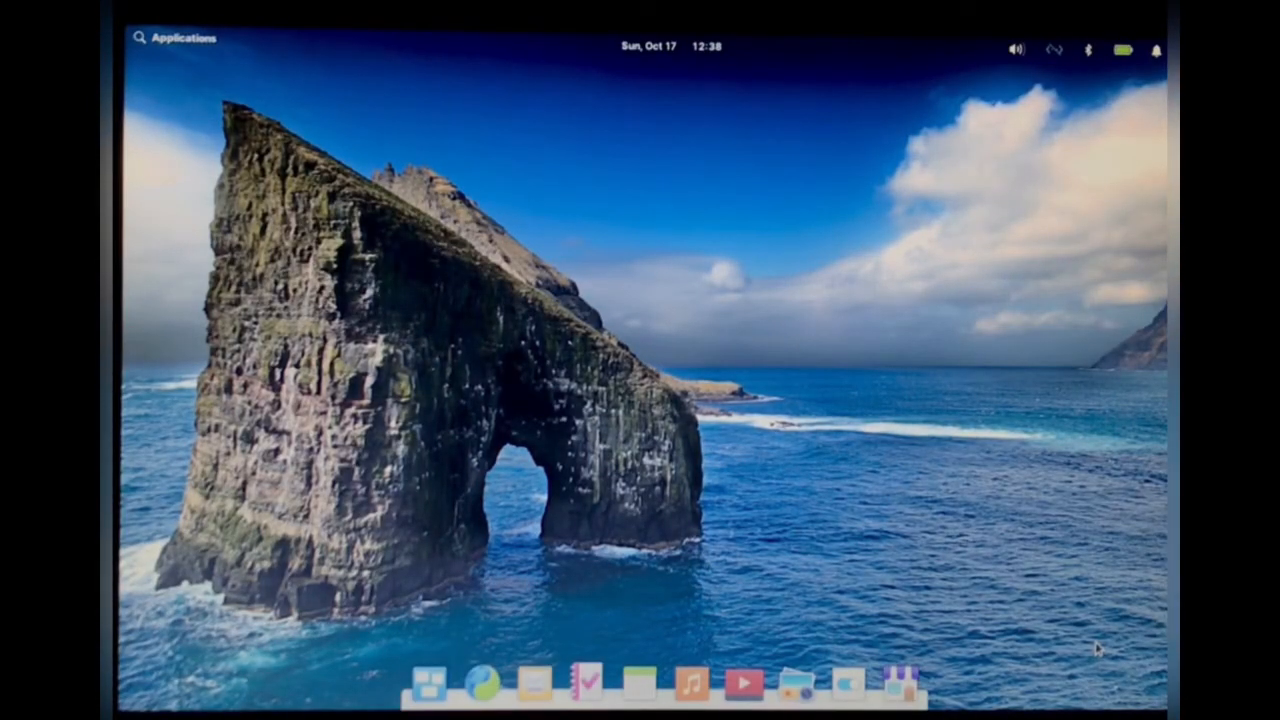